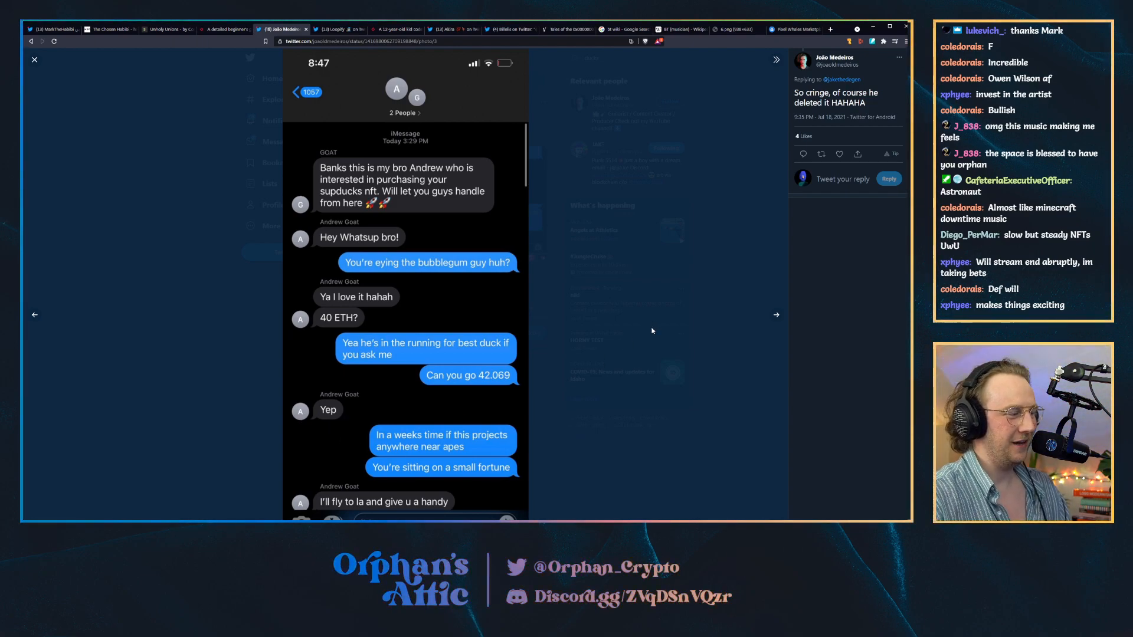
left_click(775, 314)
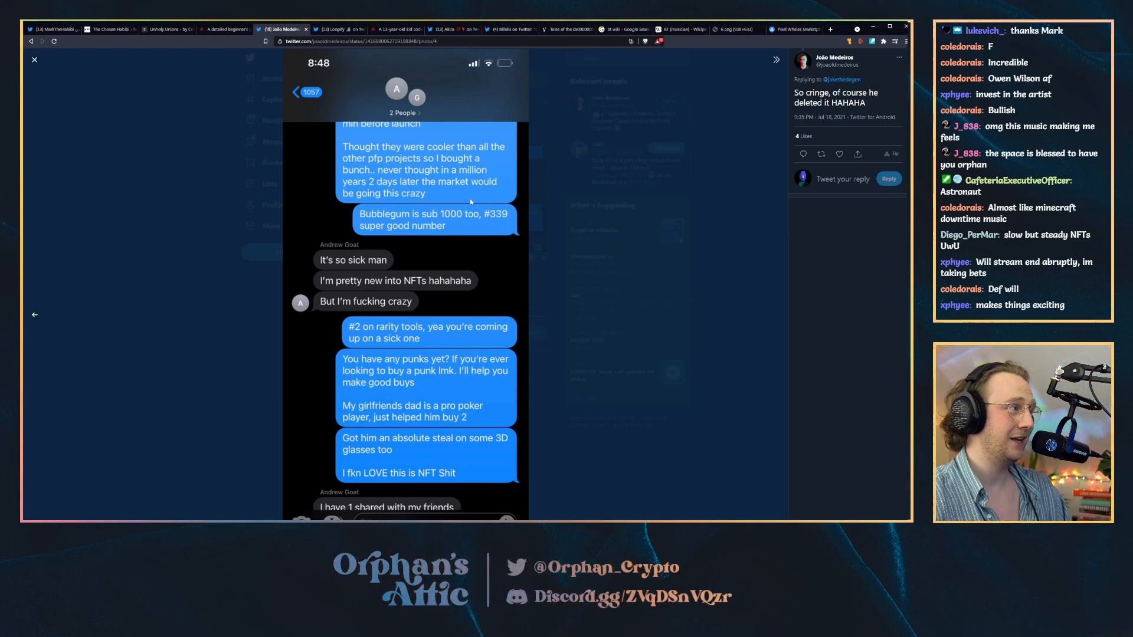
mouse_move(820, 258)
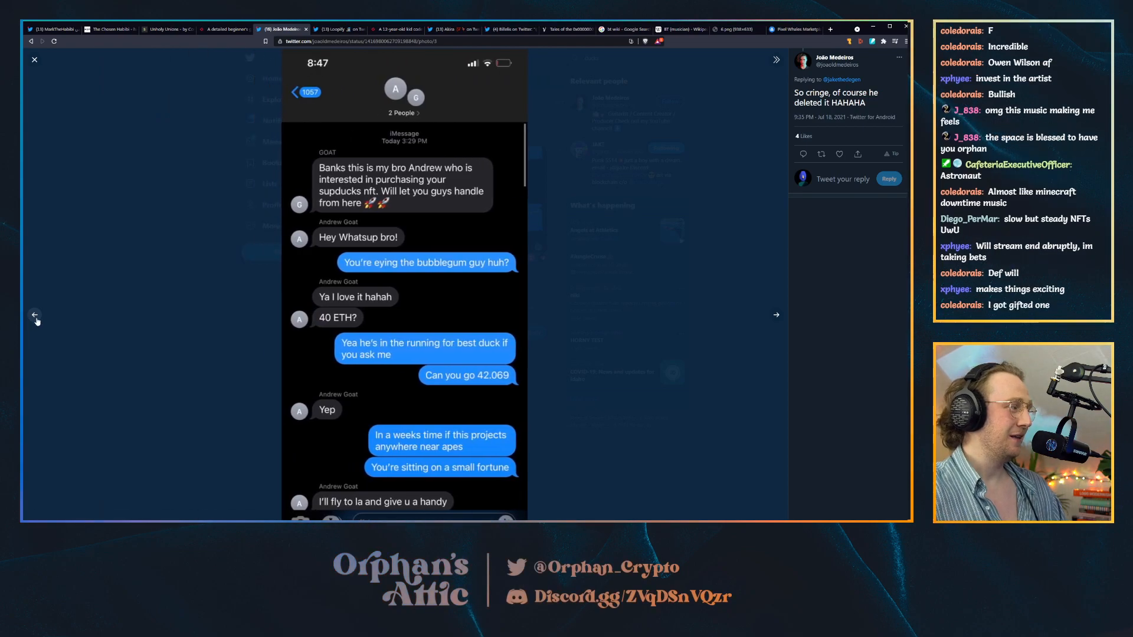
left_click(36, 316)
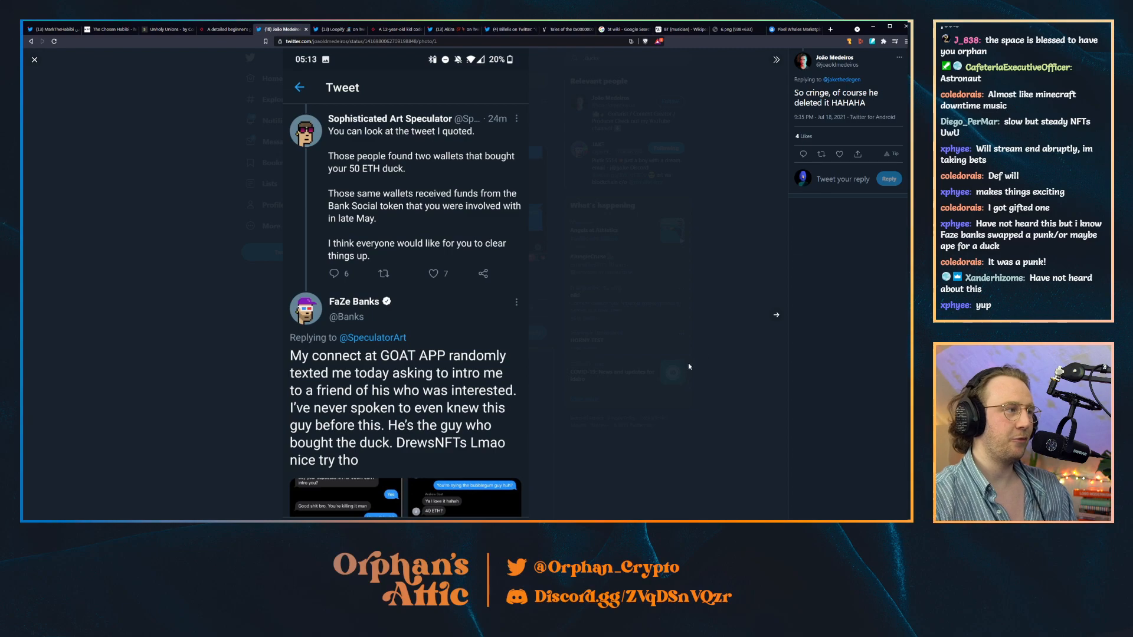
left_click(776, 314)
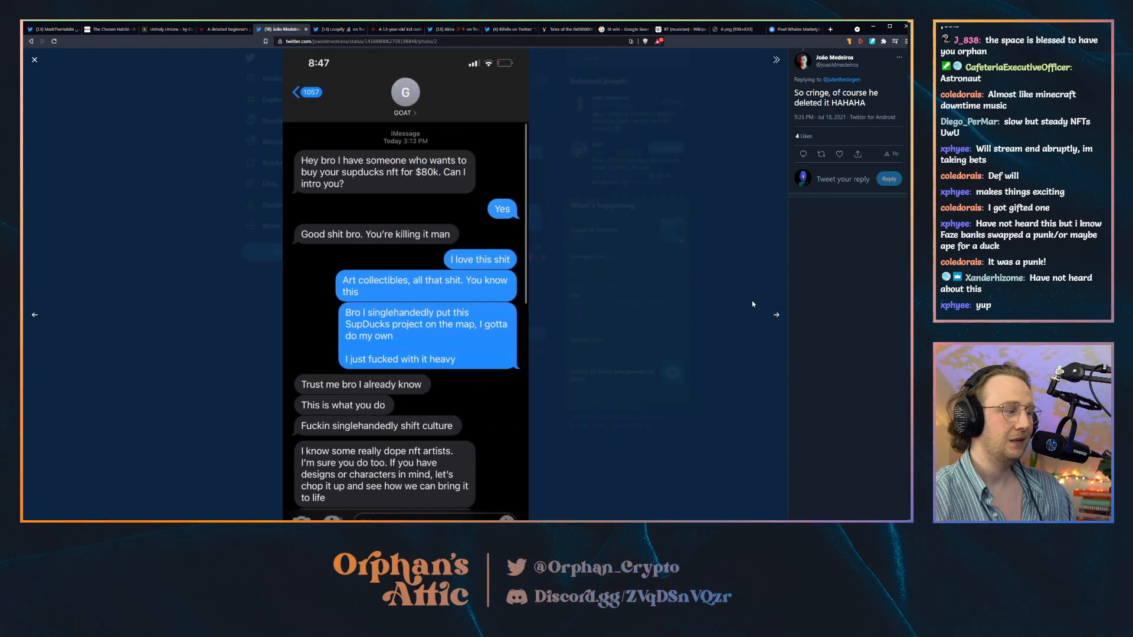
left_click(34, 60)
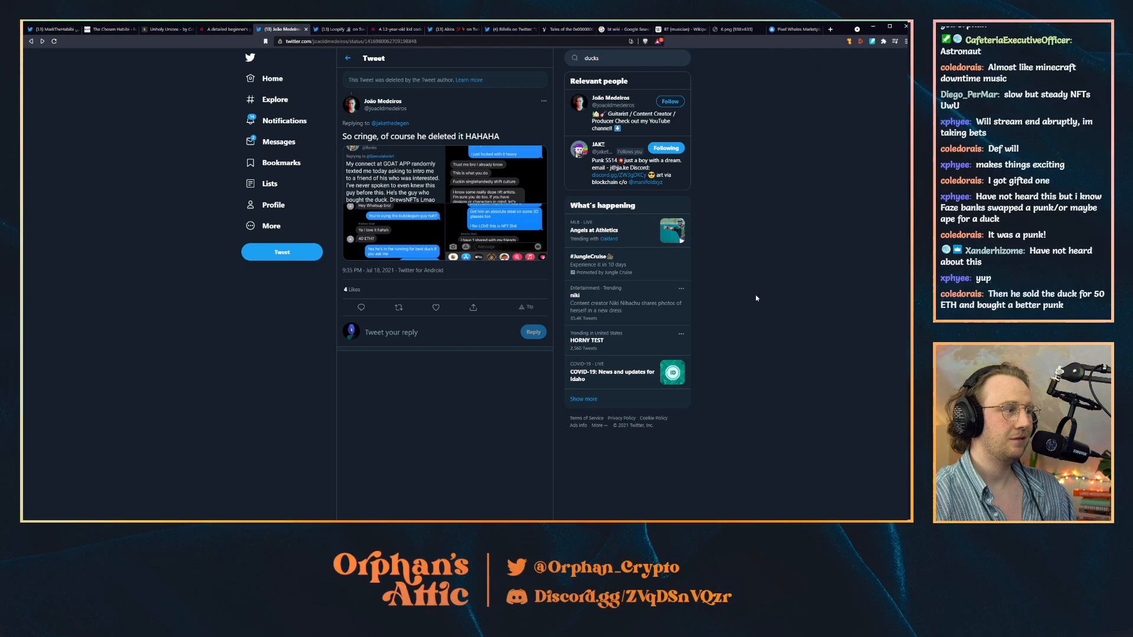